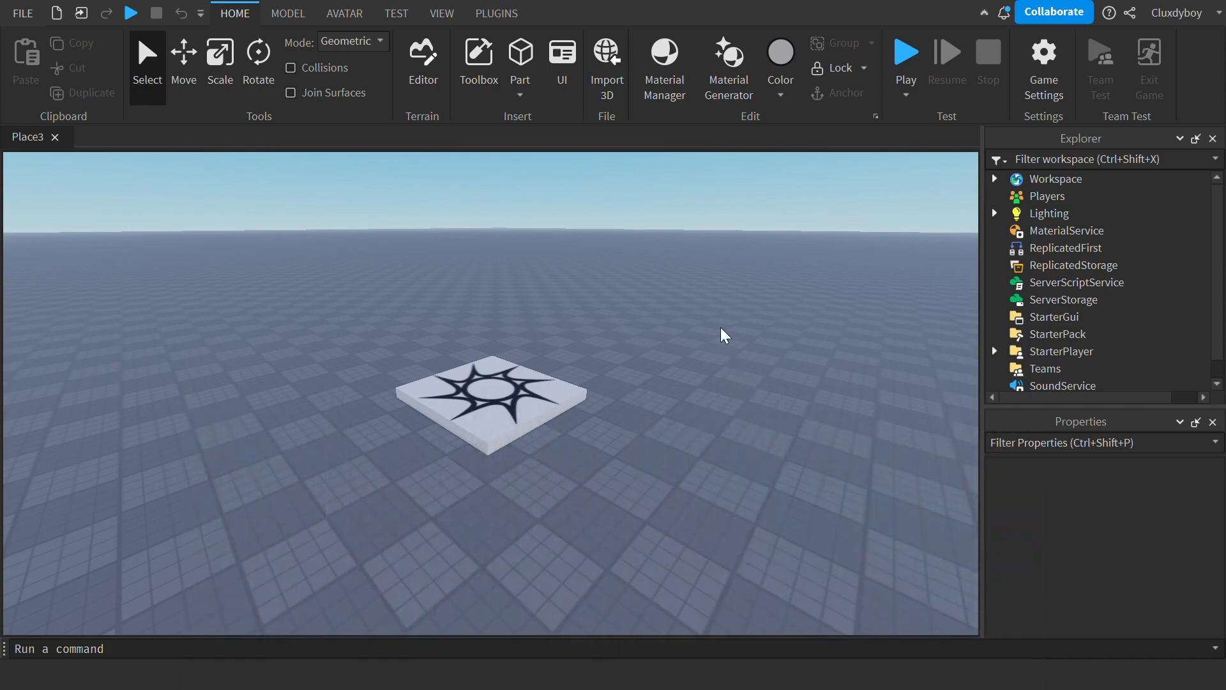
mouse_move(710, 450)
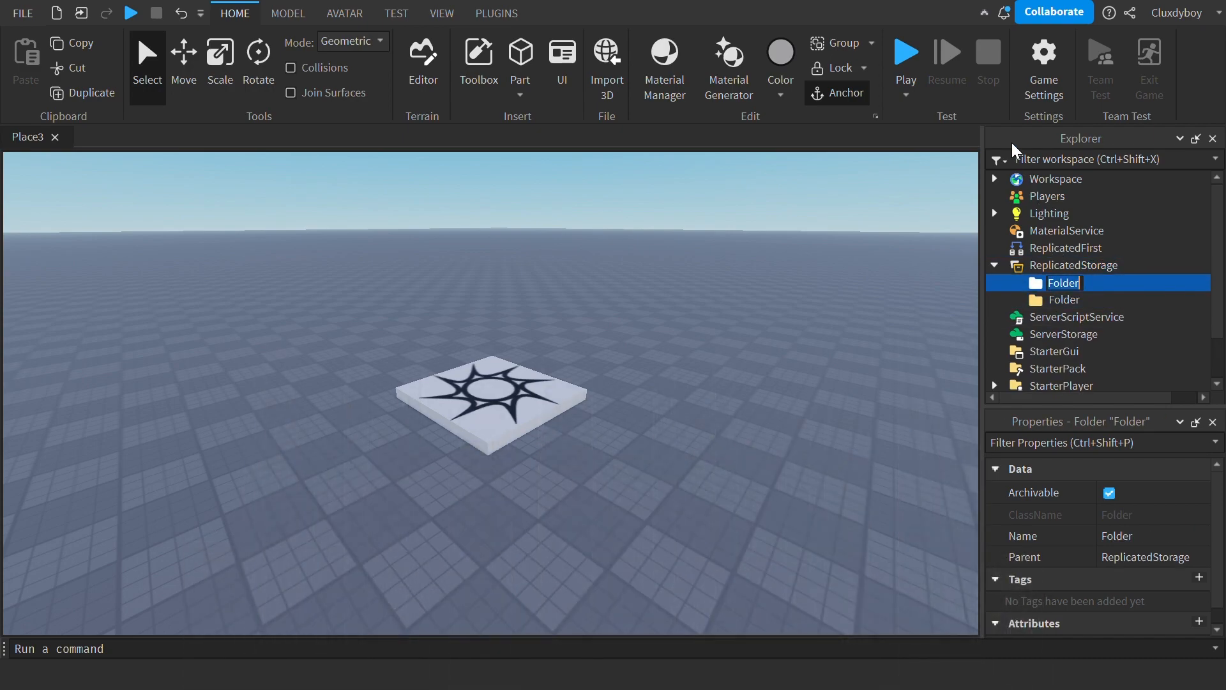
Name the two ReplicatedStorage folders Animations and Sounds.
text(Animations)
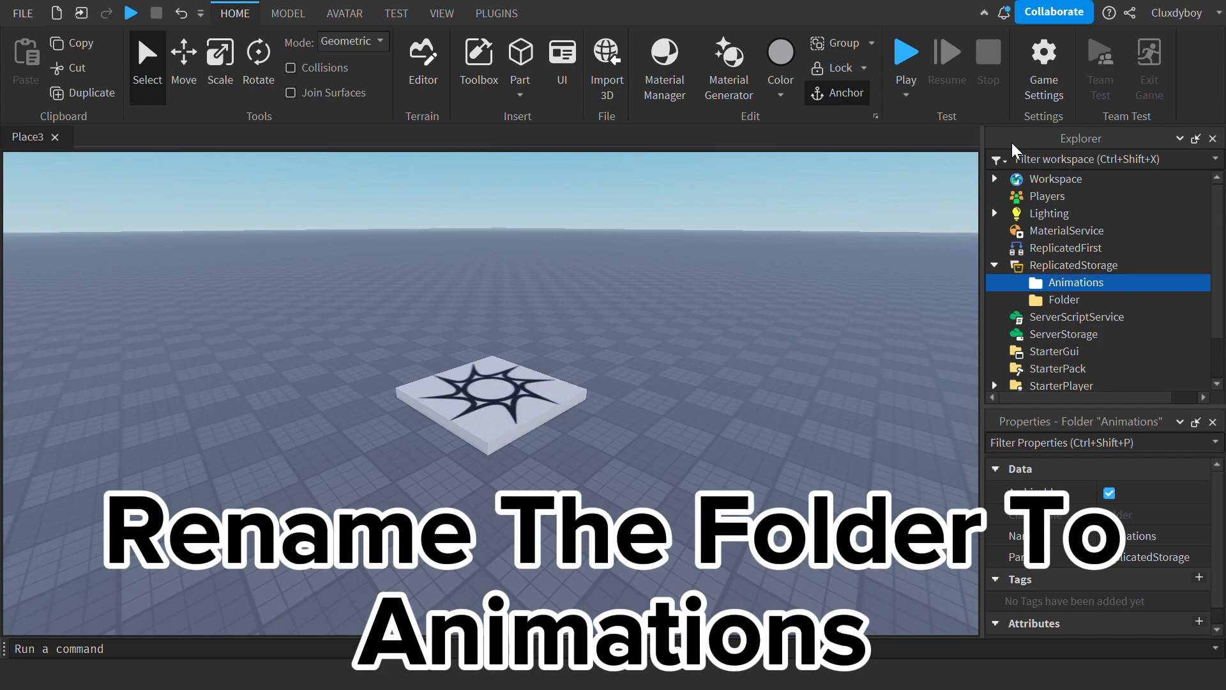
click(1065, 299)
text(Sounds)
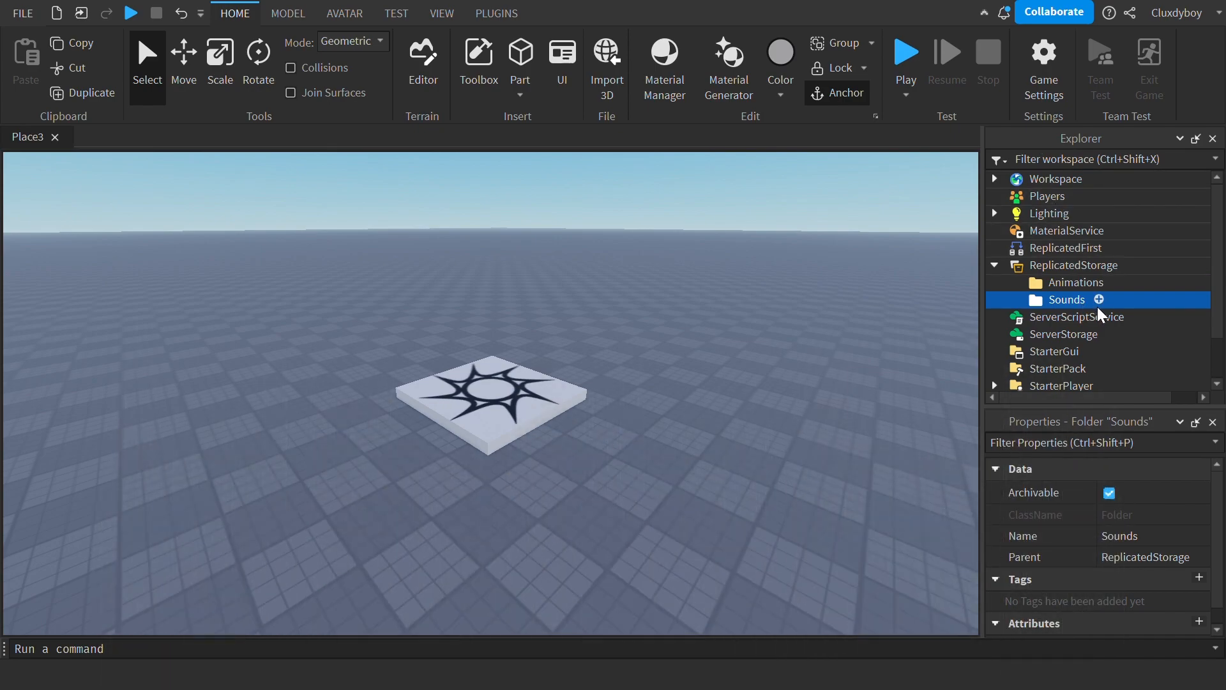
click(1078, 283)
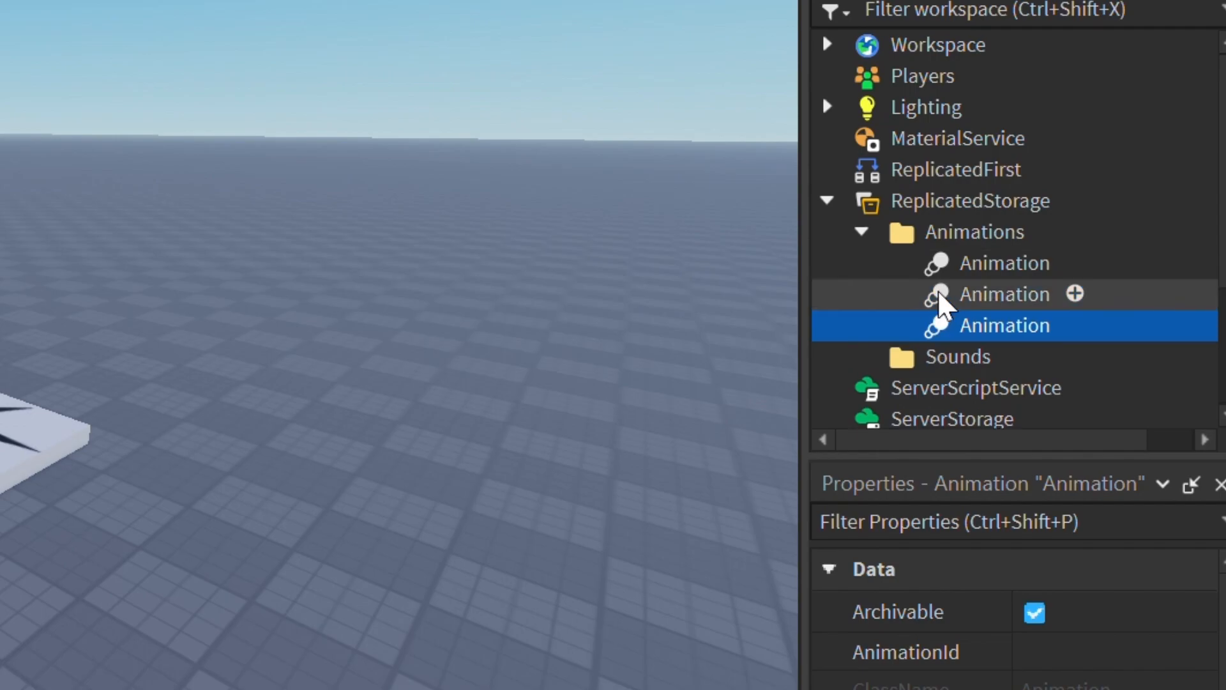
Add a Sound to Sounds and rename the animations Dash, DashA and DashD.
click(955, 320)
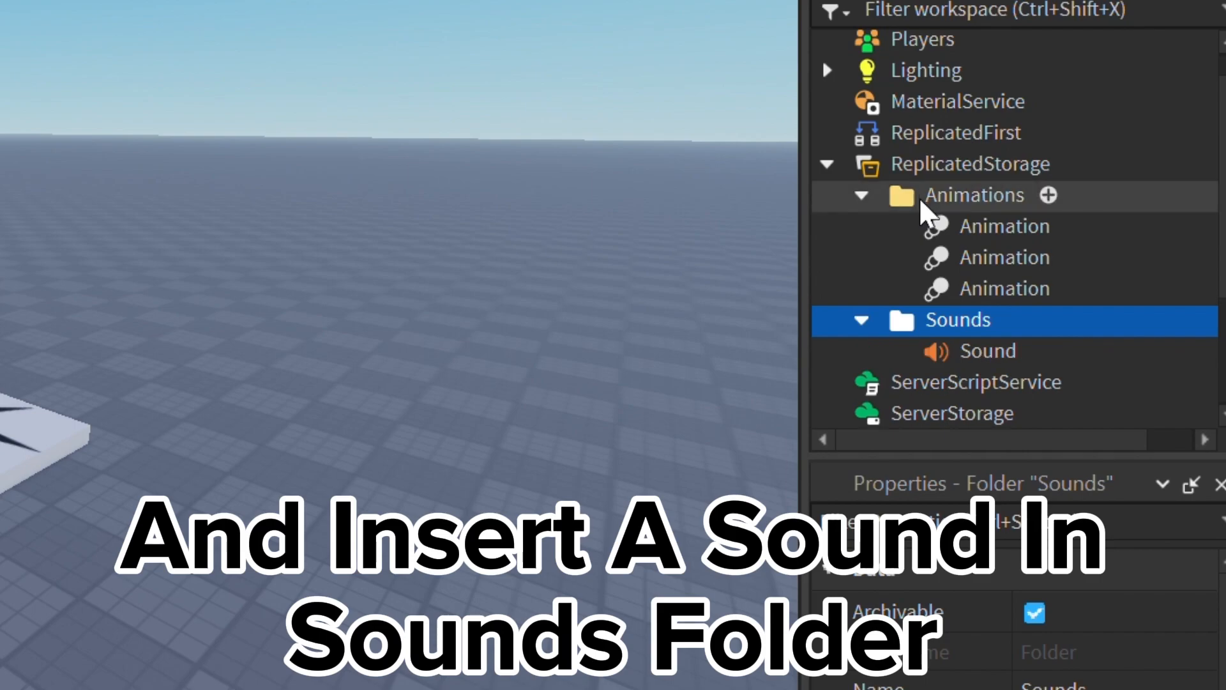
click(1007, 226)
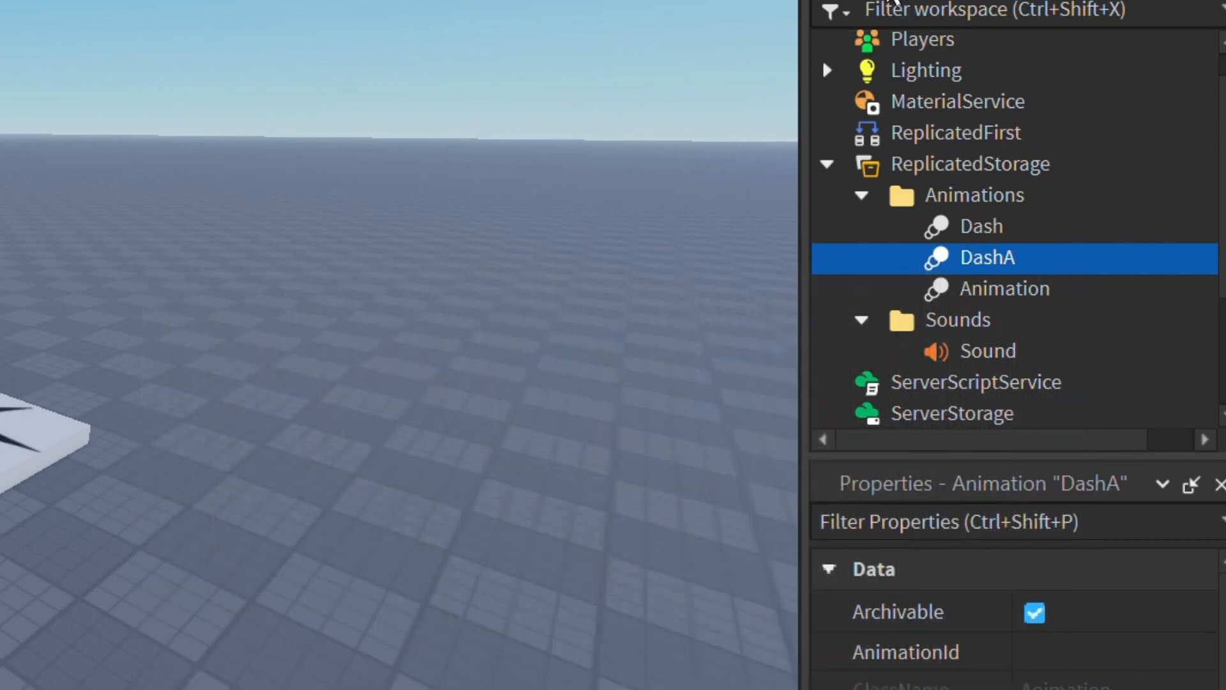
double_click(1005, 290)
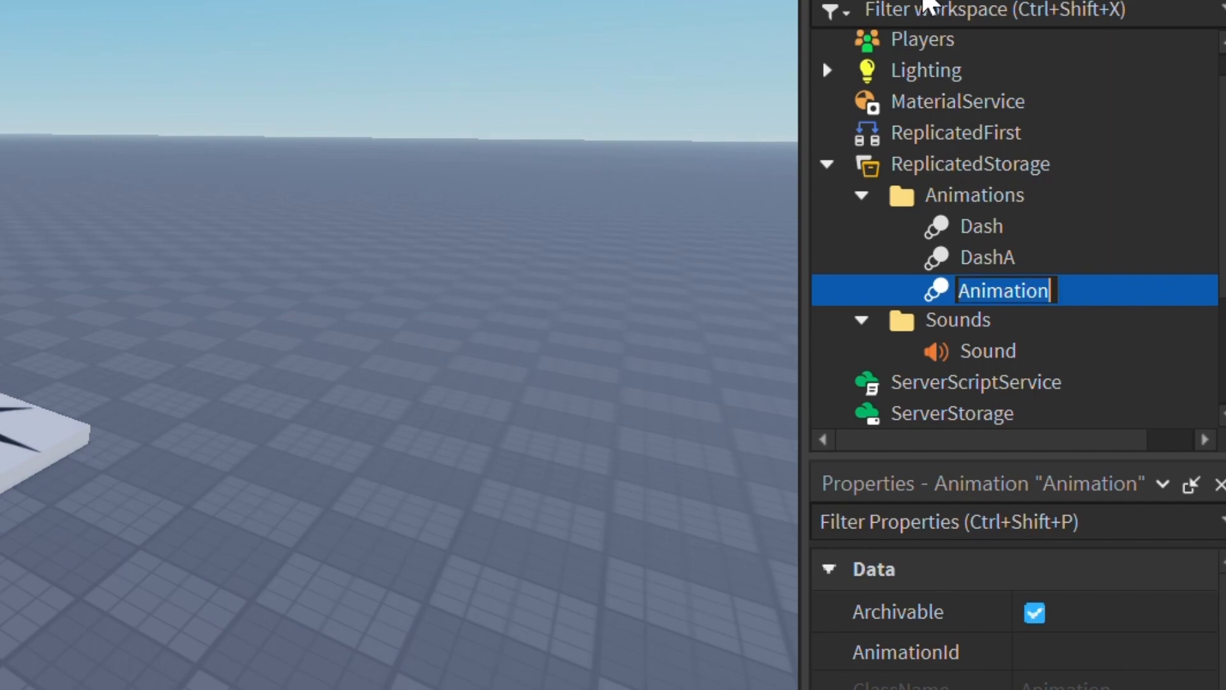
text(DashD)
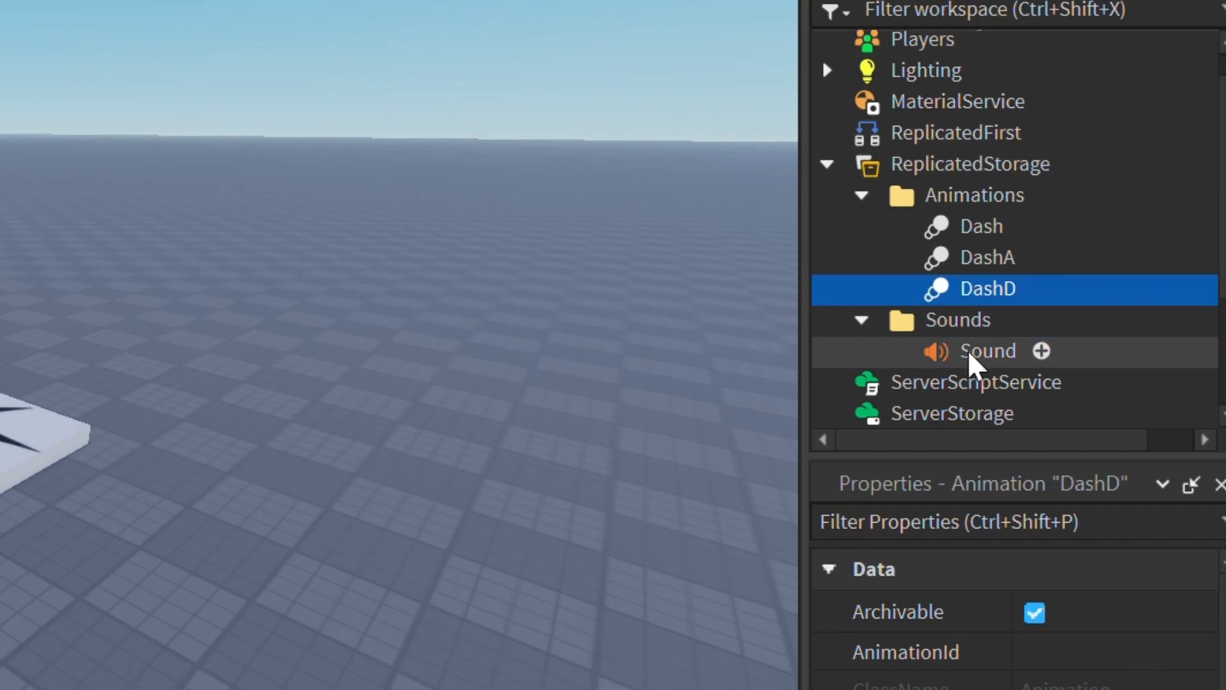
Rename the sound in the Sounds folder to DASH.
double_click(987, 352)
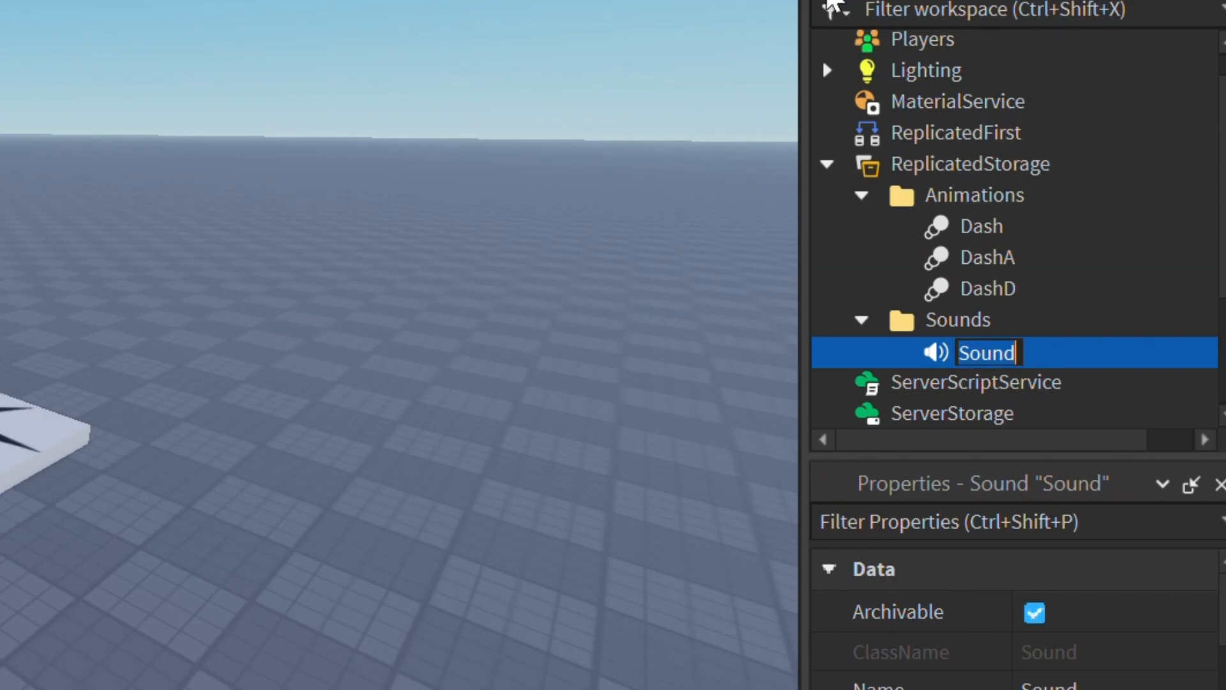
text(DASH)
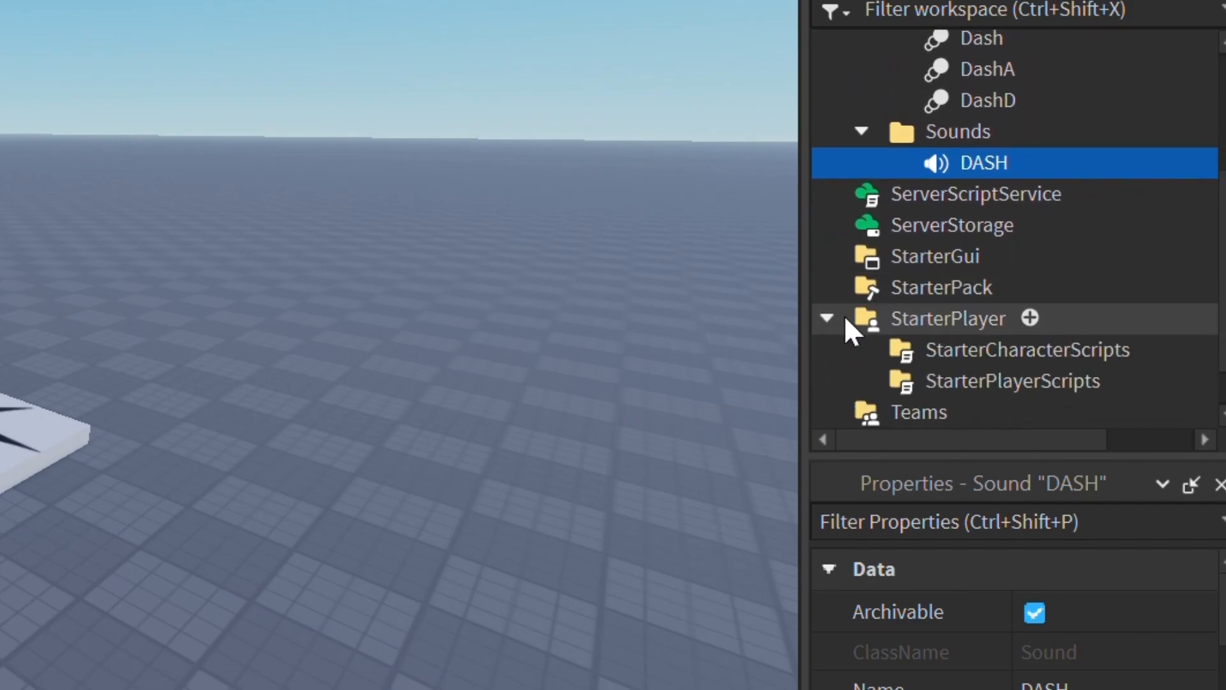
click(1027, 349)
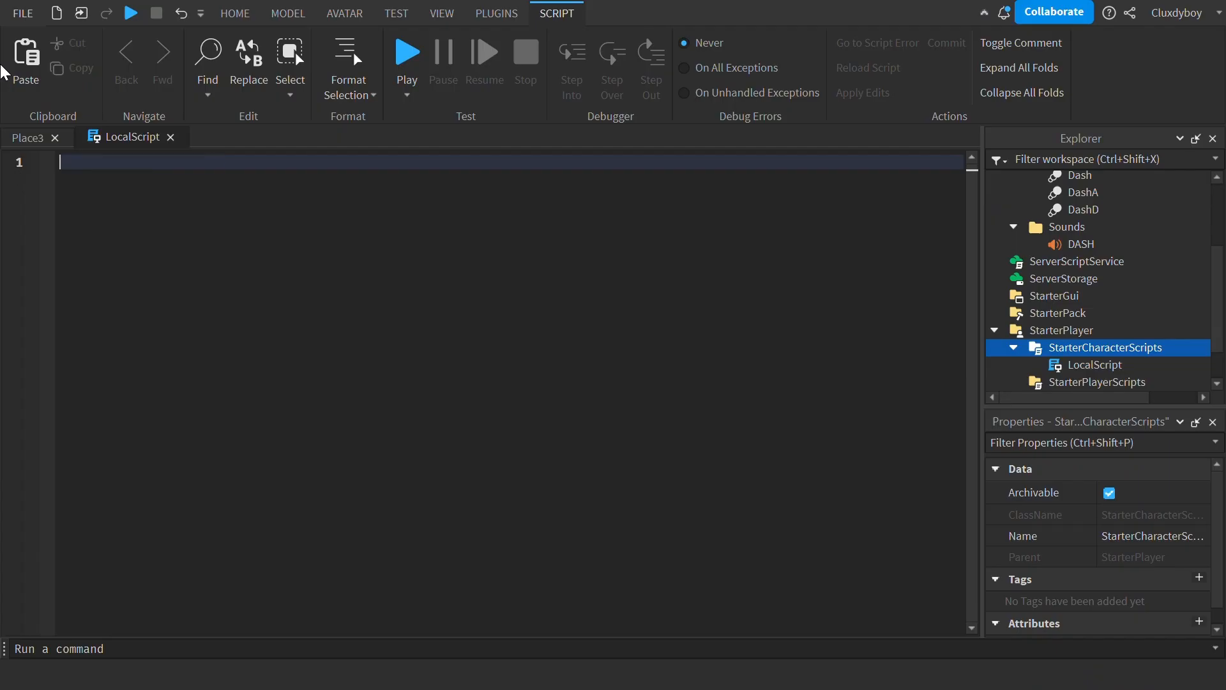
mouse_move(1079, 593)
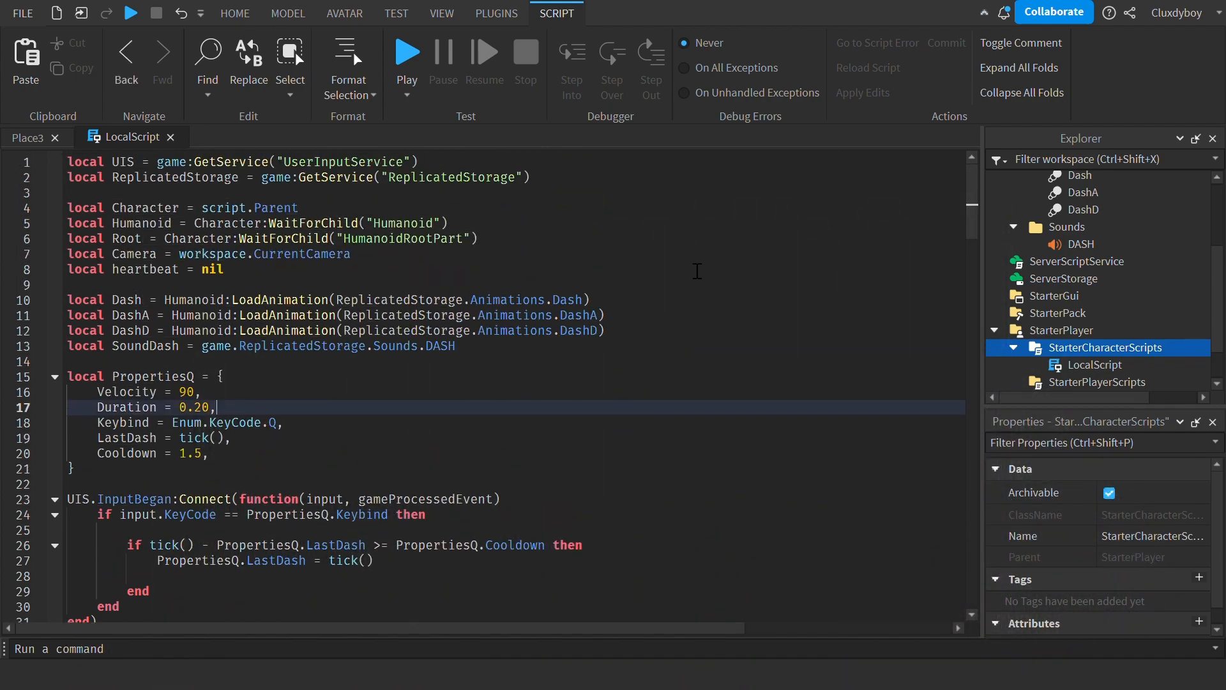
Review the pasted dash code in the StarterCharacterScripts LocalScript.
scroll(down, 3)
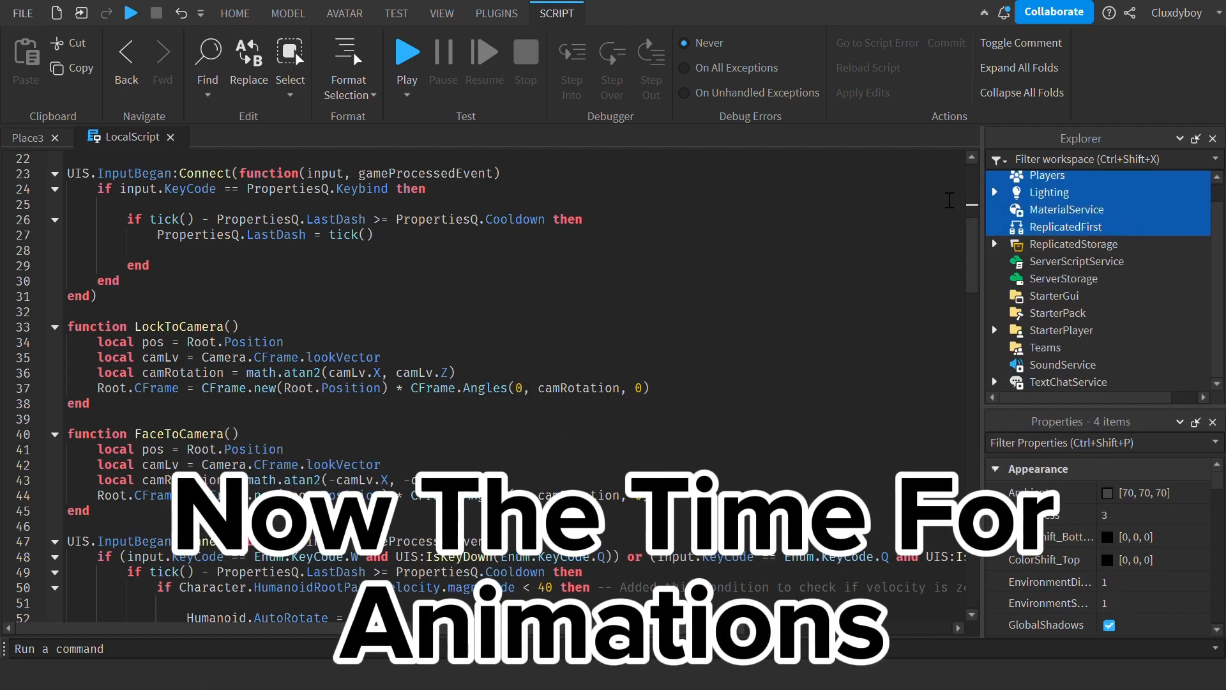
click(234, 14)
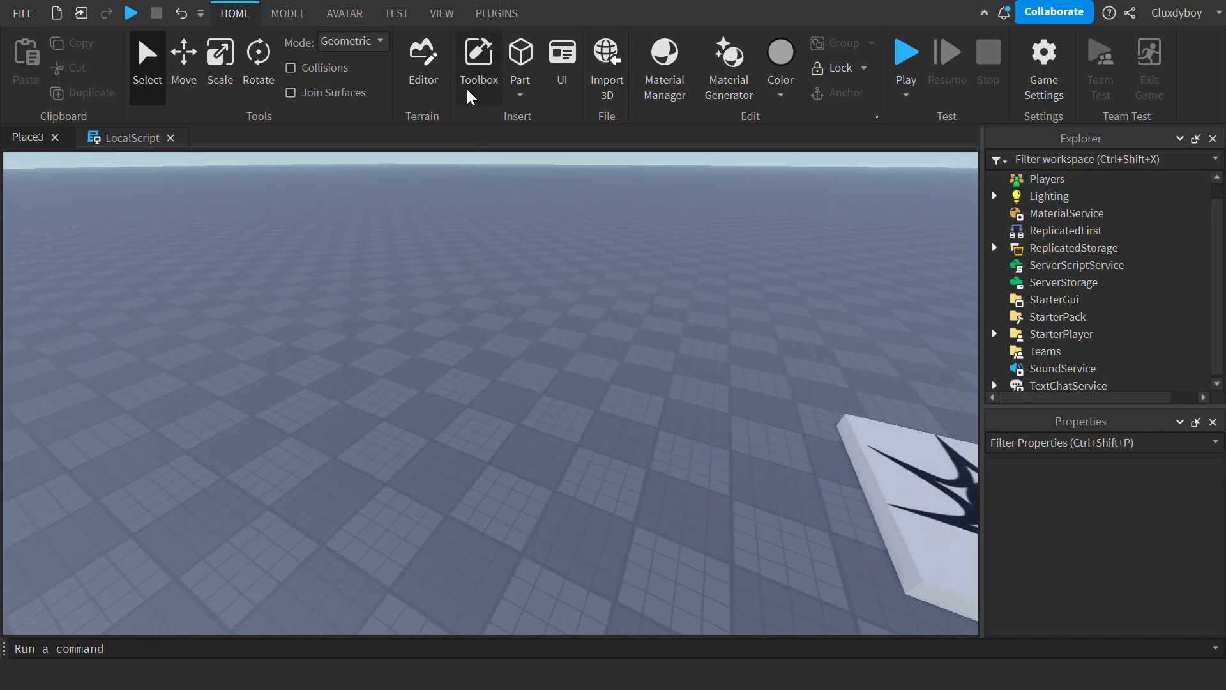
Insert the 'Dash animation' rig from the Toolbox into the Workspace, then close the Toolbox.
click(478, 59)
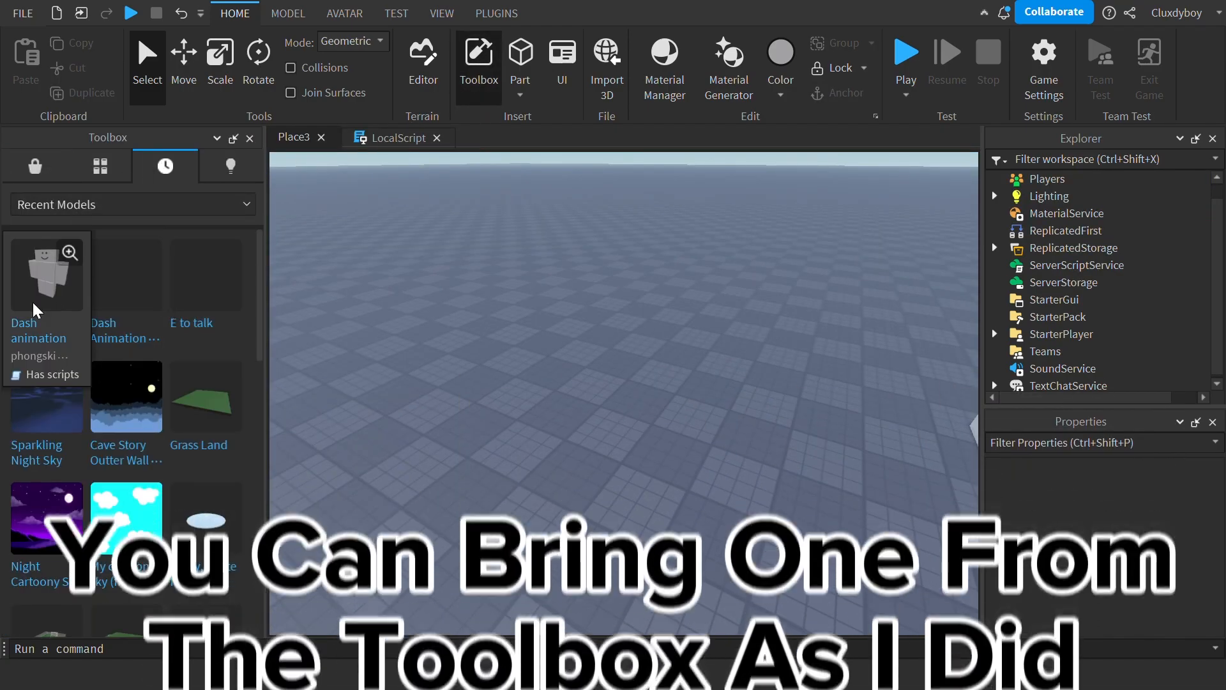
click(45, 274)
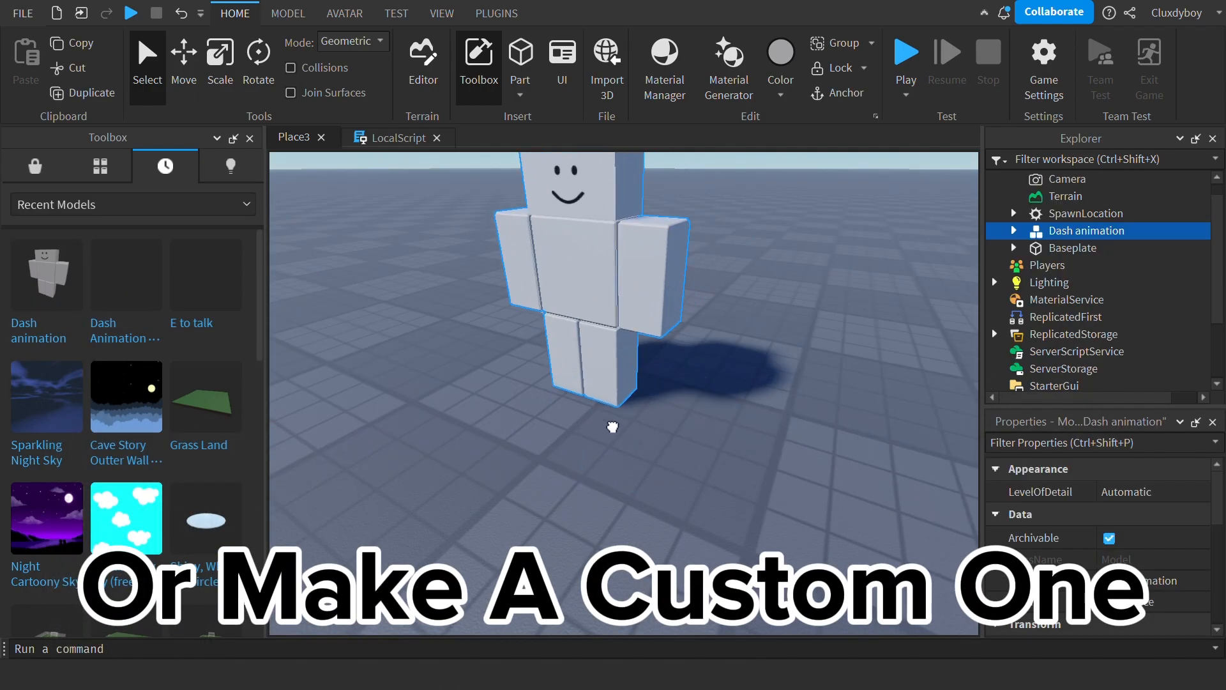
click(35, 166)
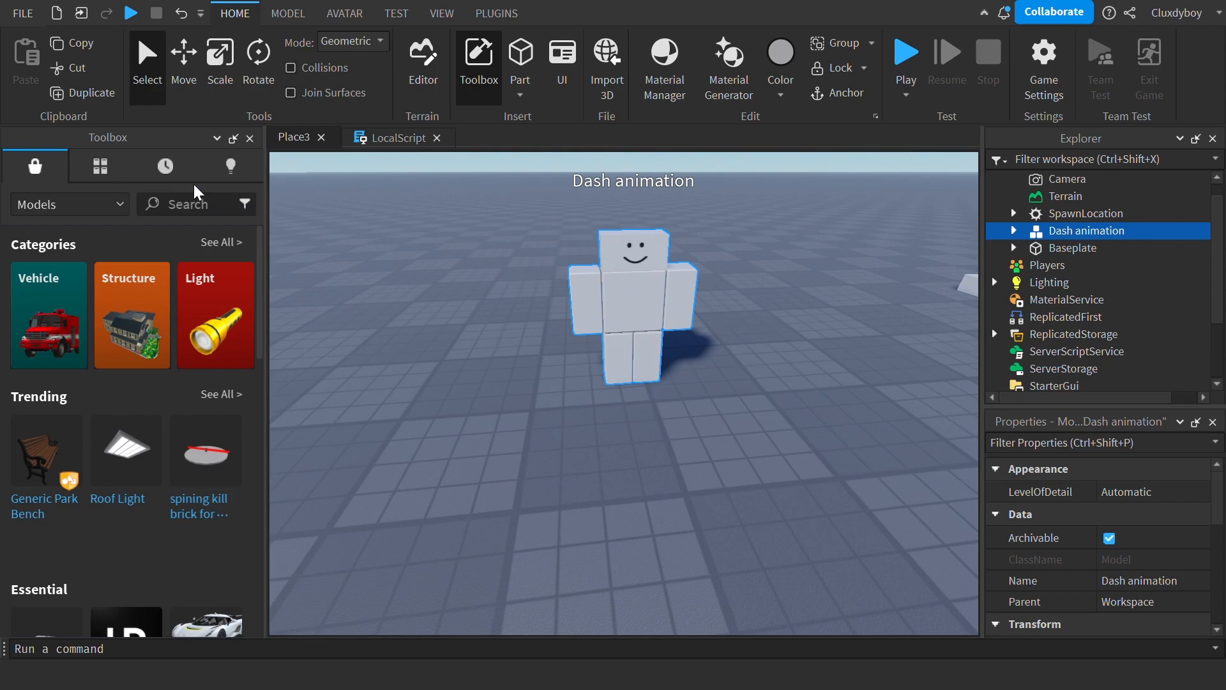
click(249, 138)
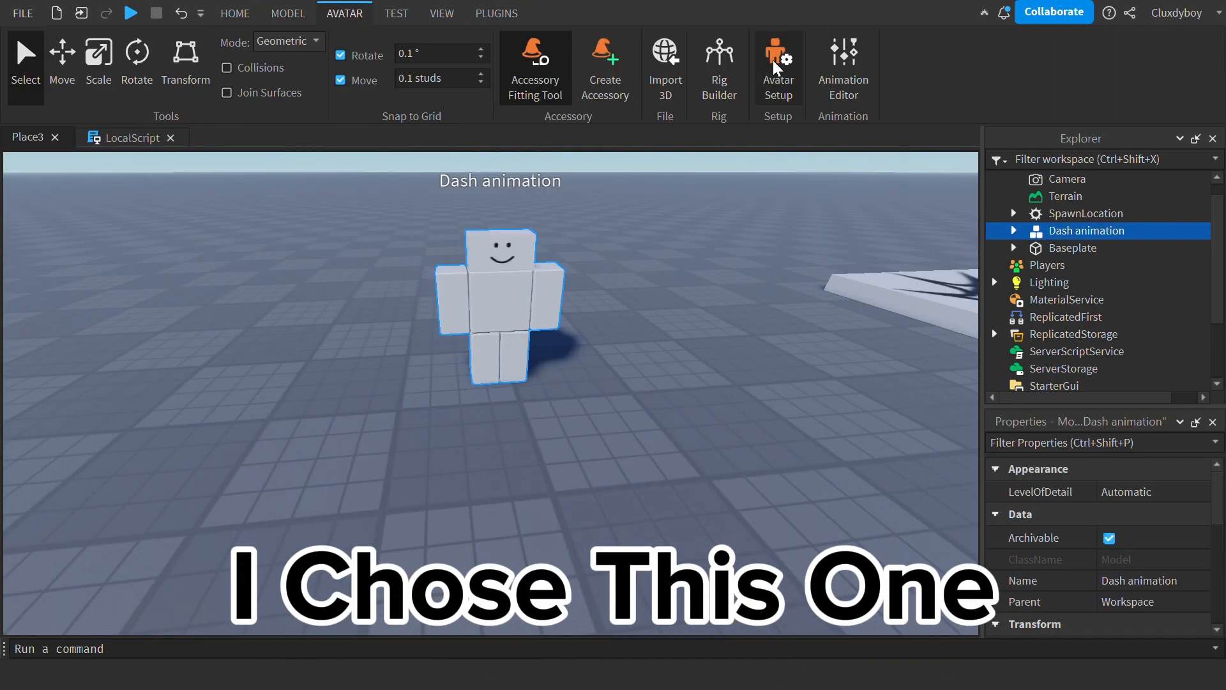
Load Dash animation 2.1 in the Animation Editor on the dash rig.
click(843, 66)
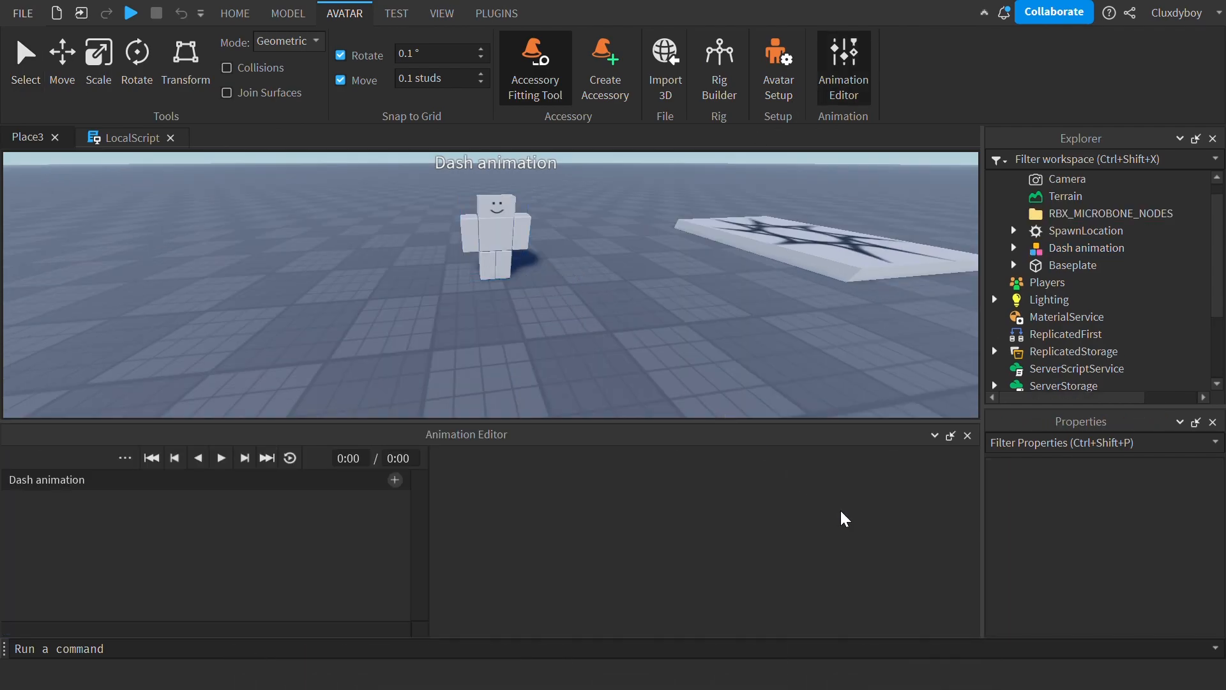
click(220, 457)
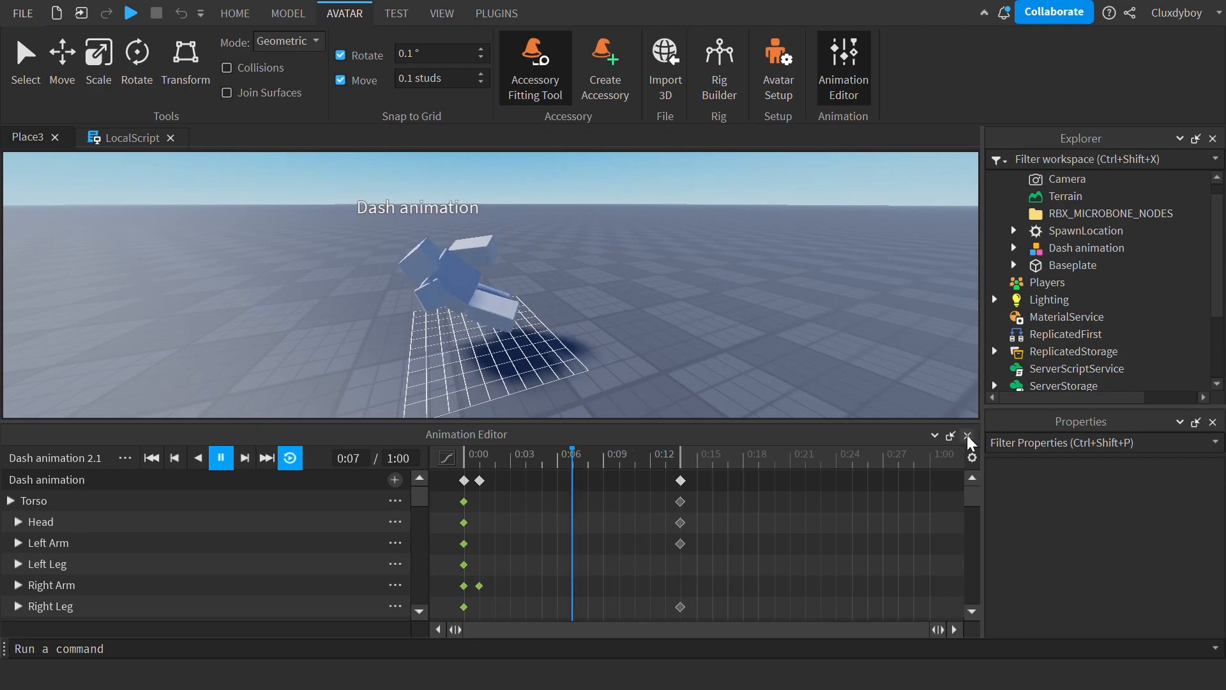
click(969, 435)
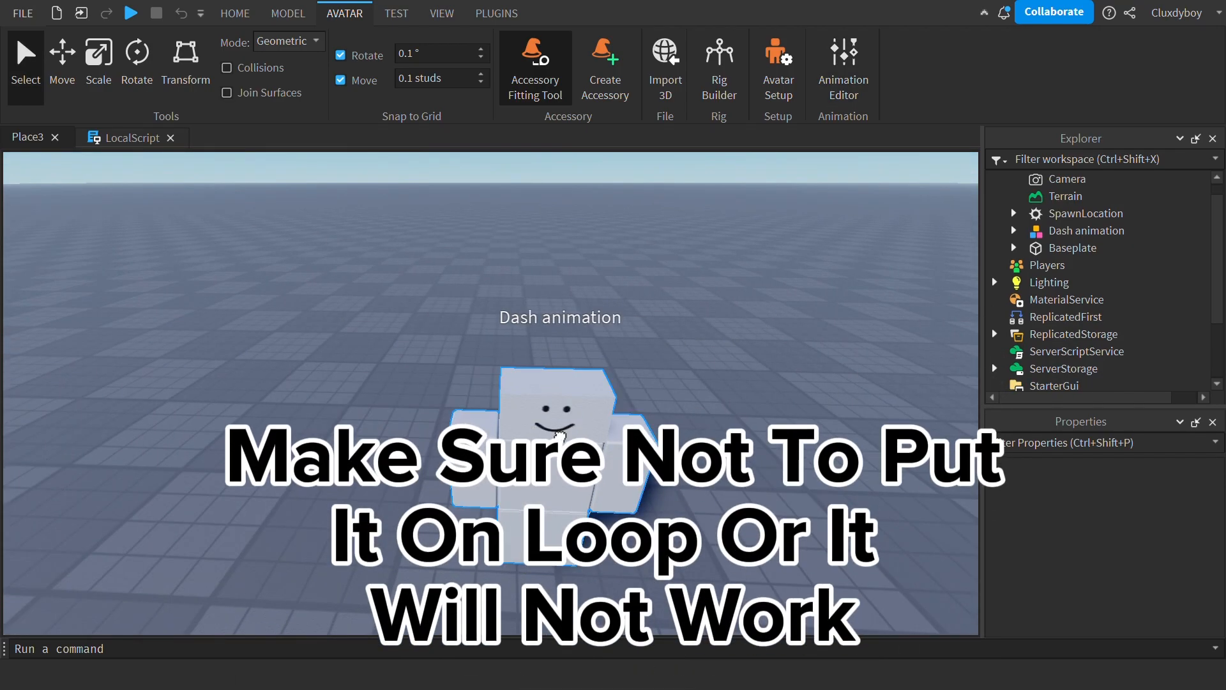
Reopen the Animation Editor, publish the animation to Roblox, then close the editor.
click(843, 66)
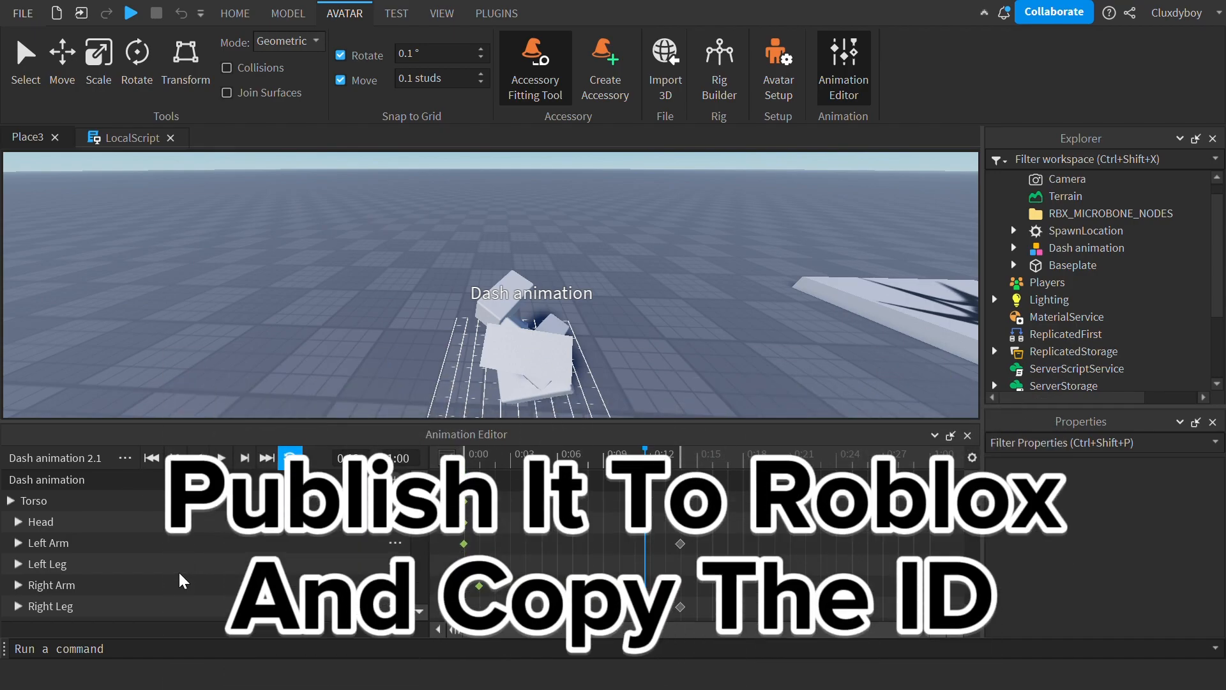
click(1136, 334)
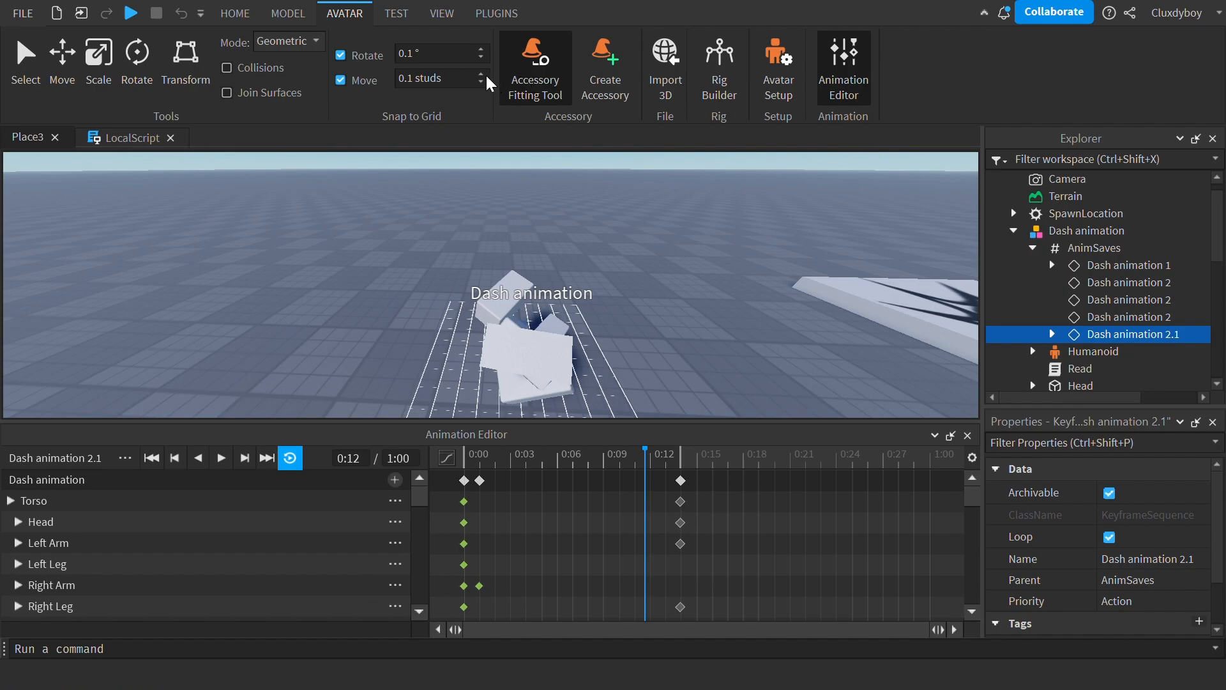
mouse_move(694, 633)
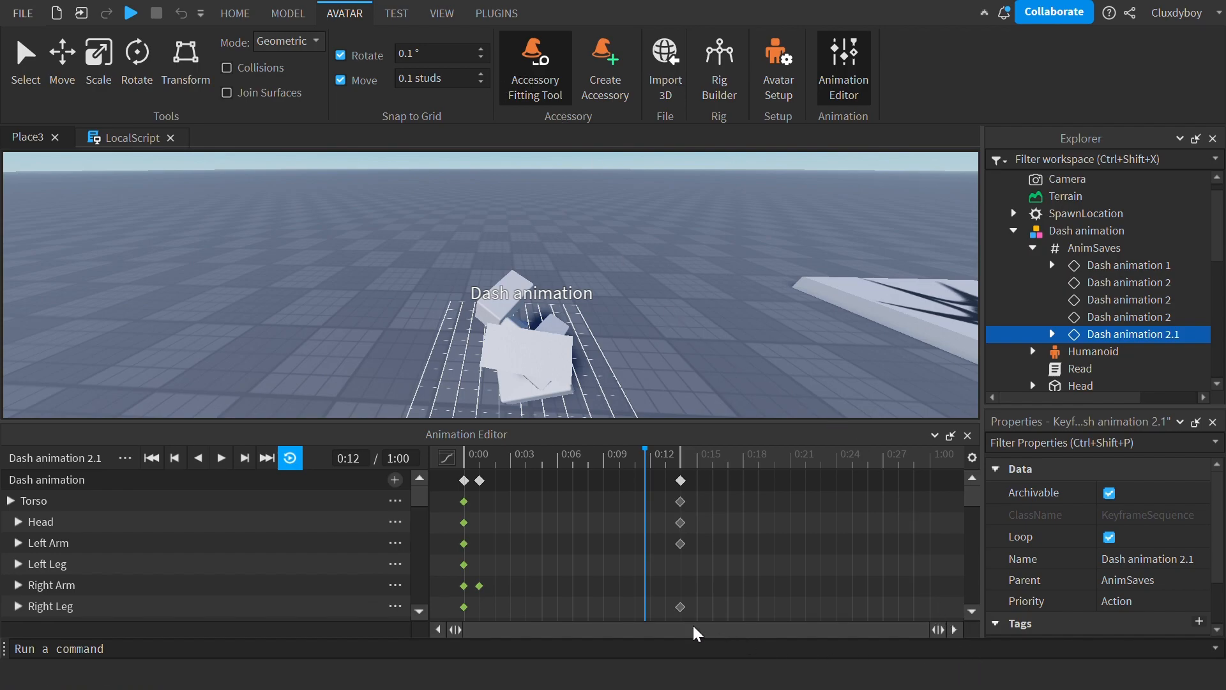
mouse_move(627, 285)
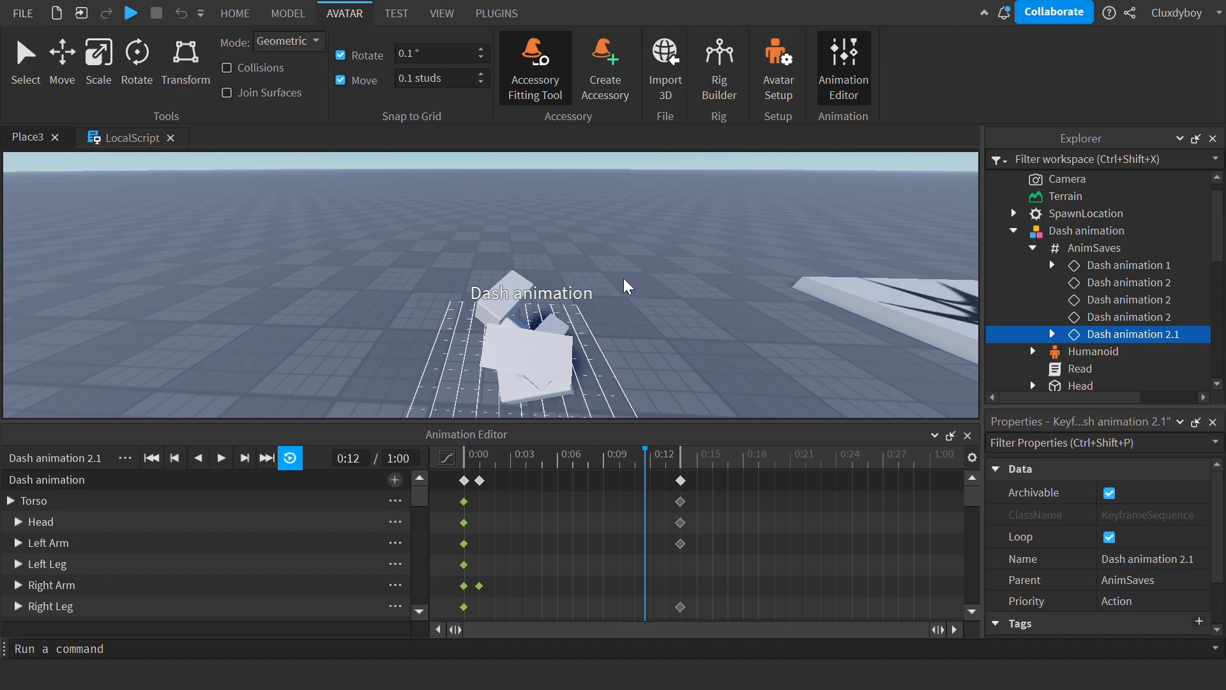
mouse_move(593, 617)
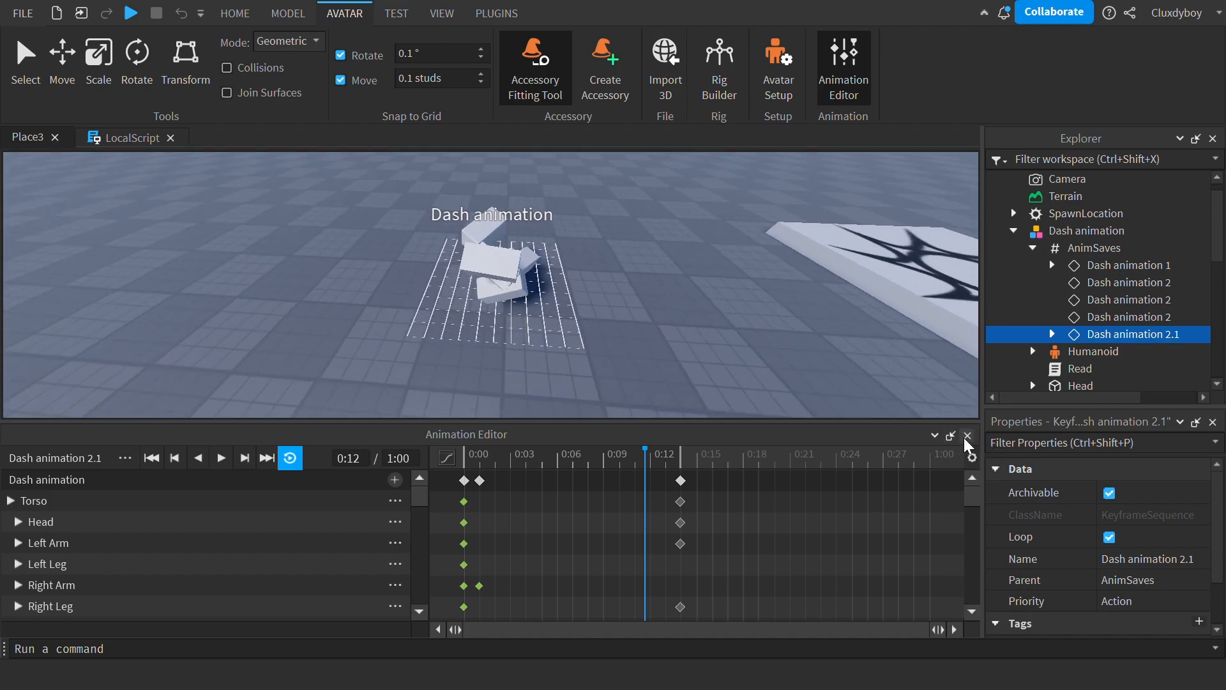
click(967, 435)
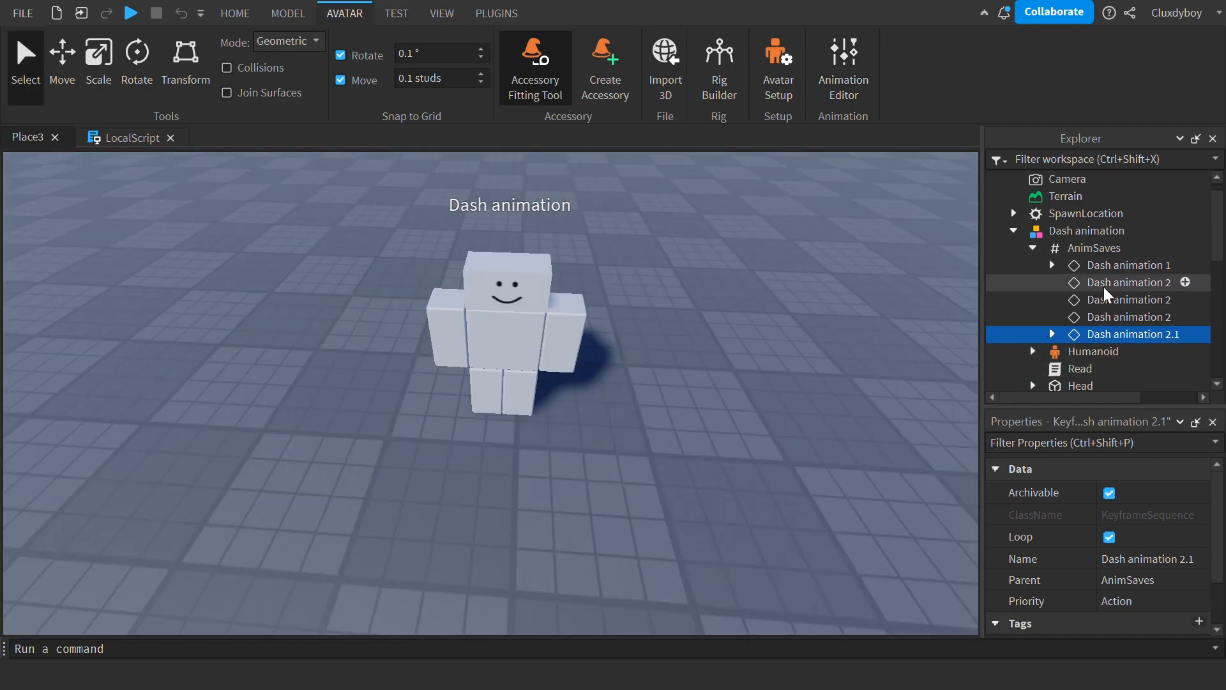
Give the DashA and DashD animations their published rbxassetid AnimationIds.
scroll(down, 3)
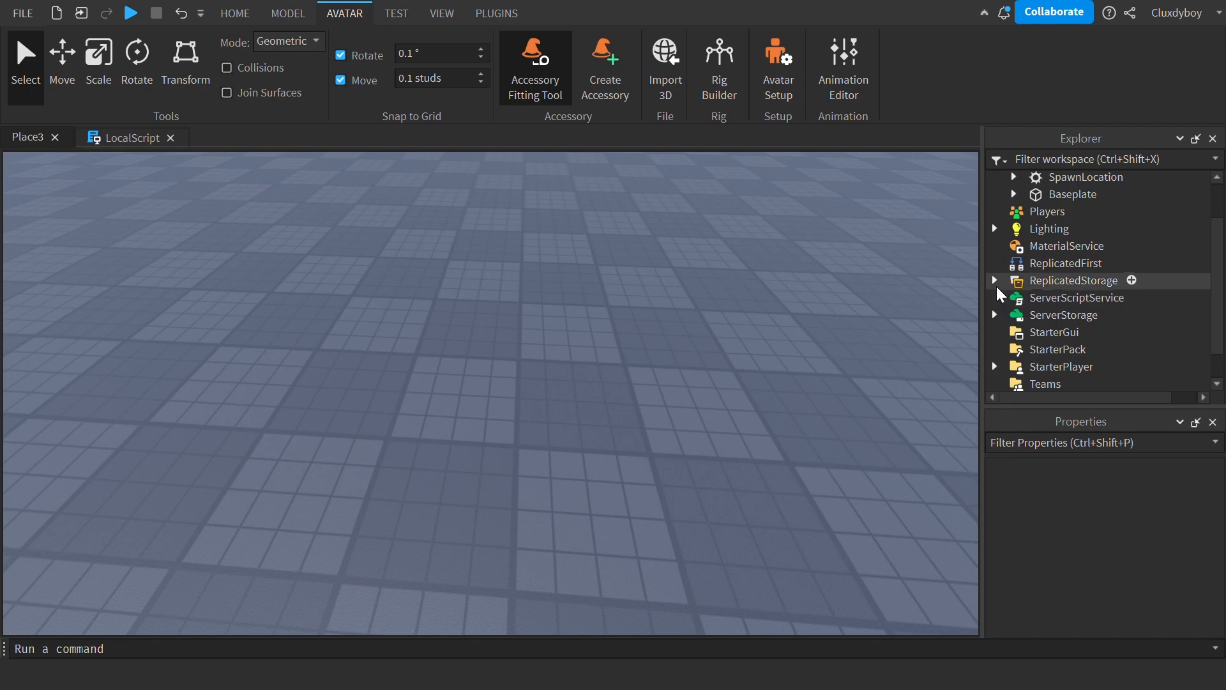
click(1079, 313)
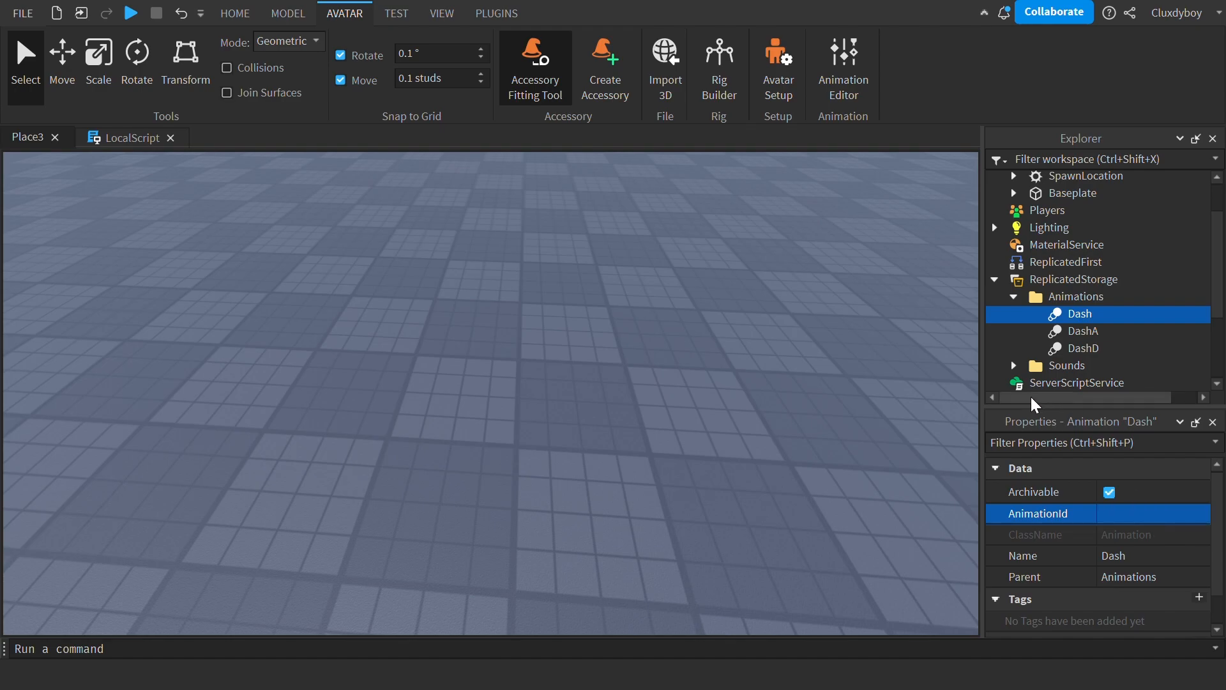
click(1085, 330)
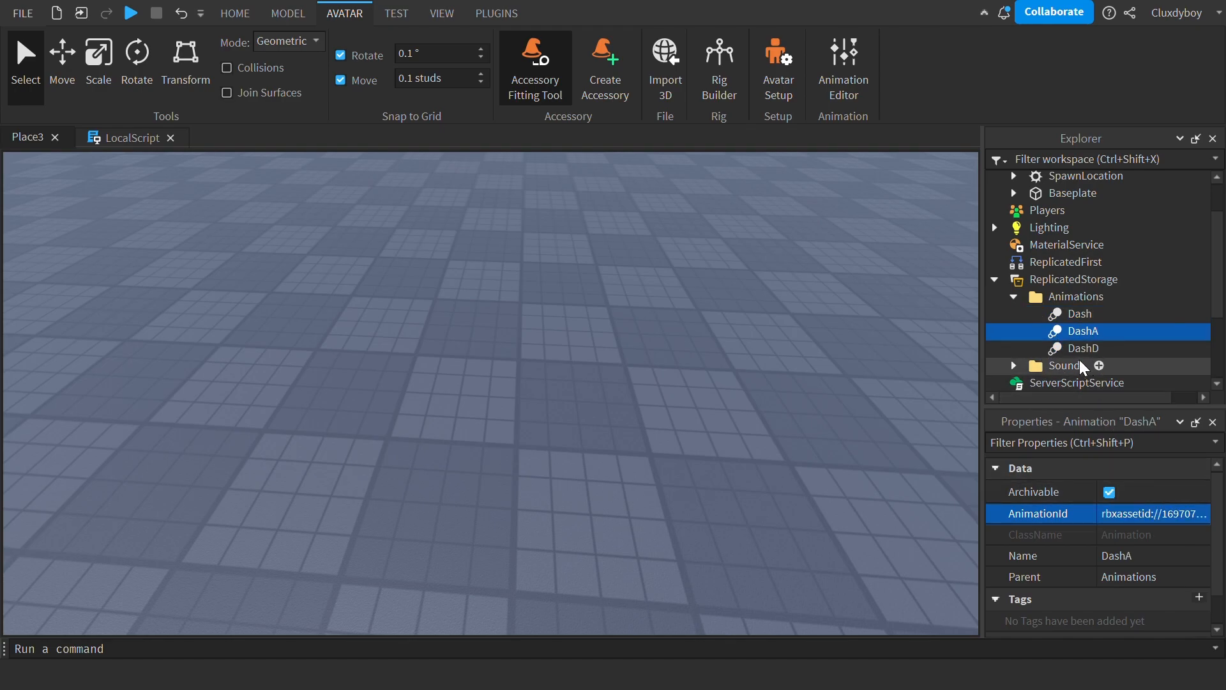
click(1083, 349)
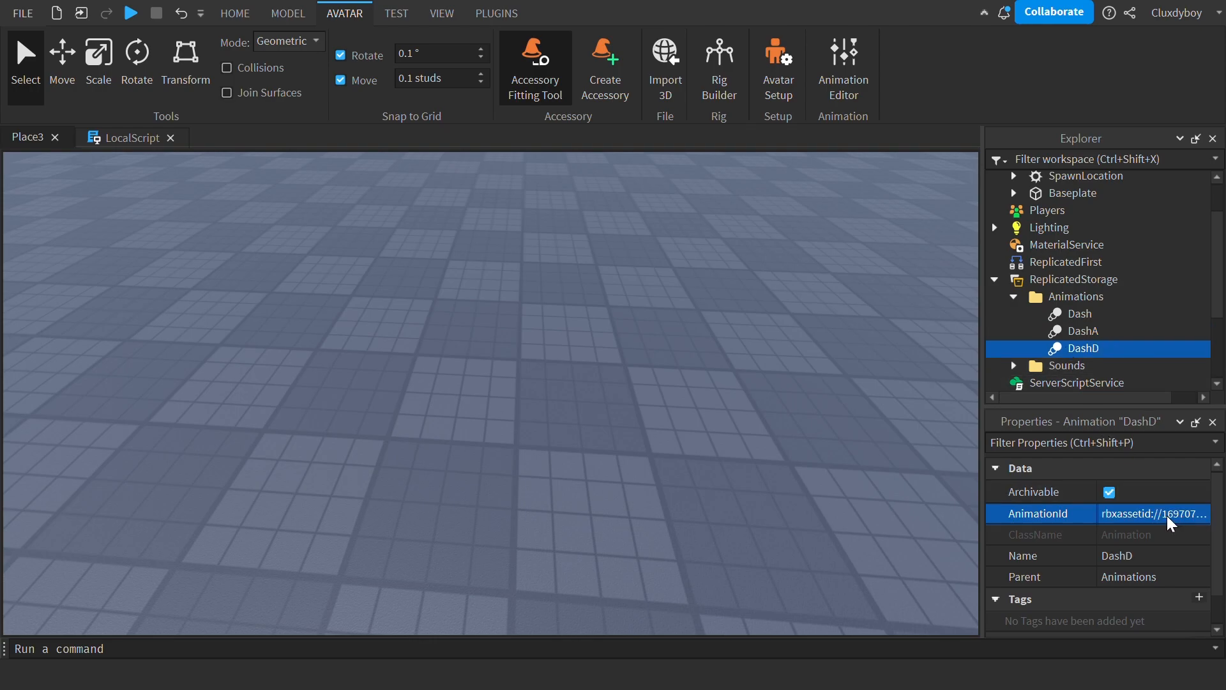
click(995, 279)
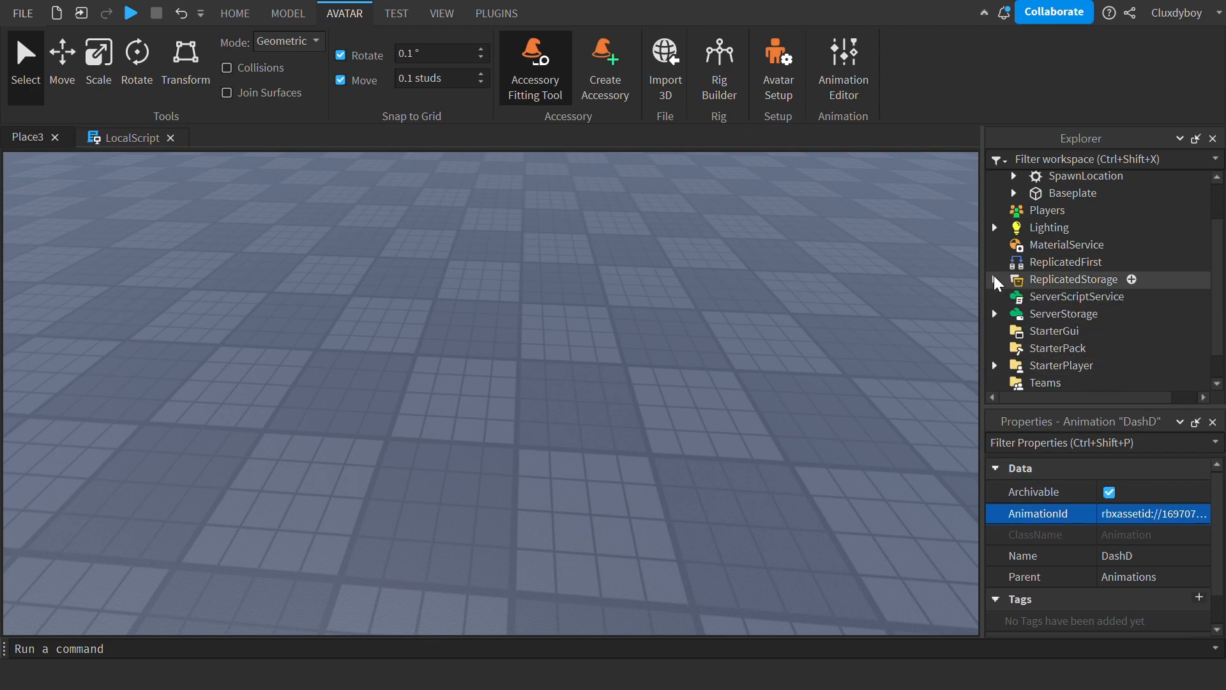
click(234, 14)
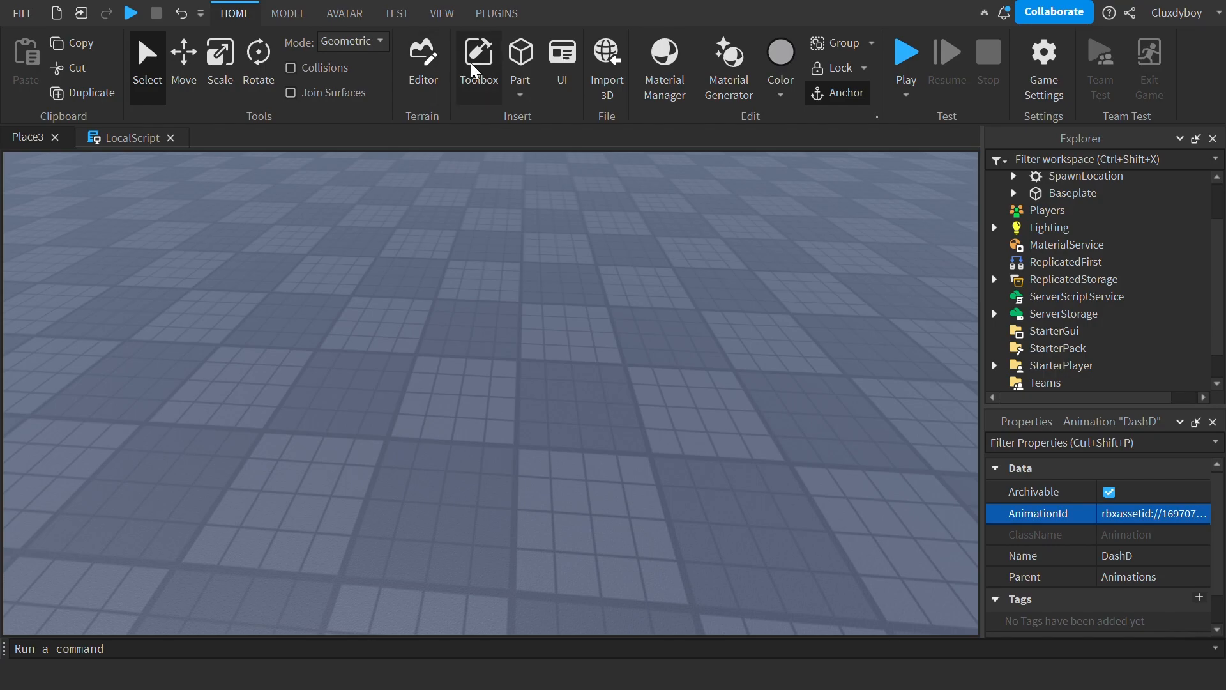
Search the Toolbox audio for 'dash' and preview the first two results.
click(478, 63)
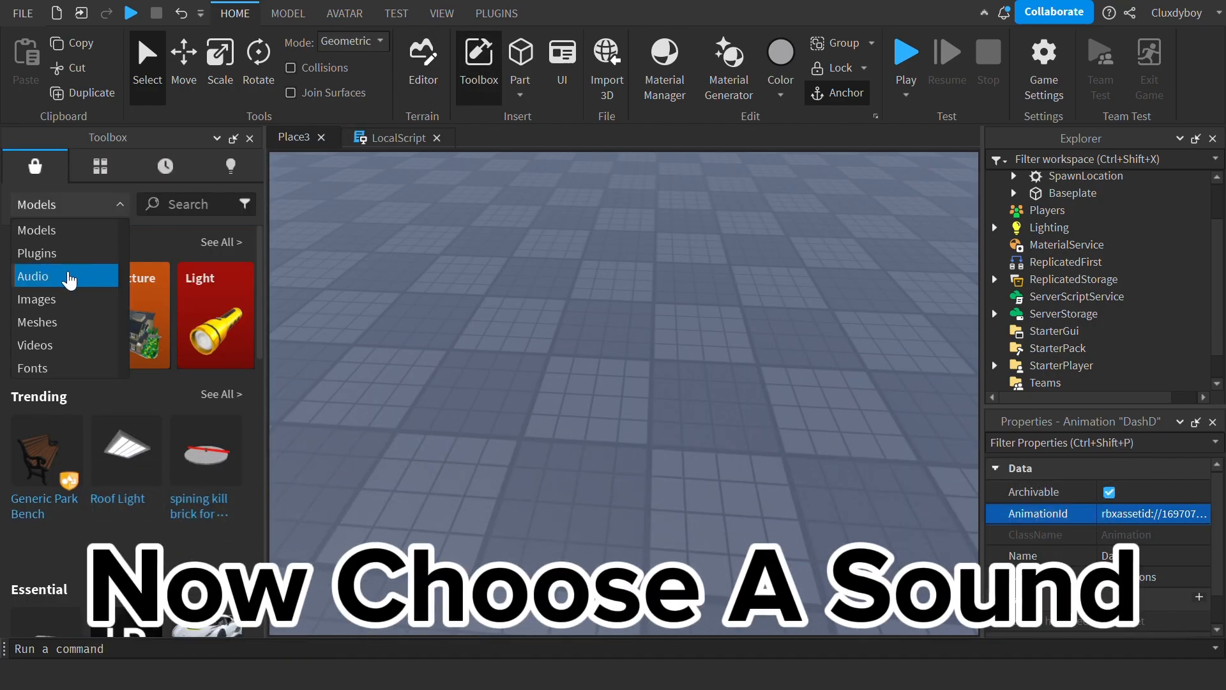
text(dash)
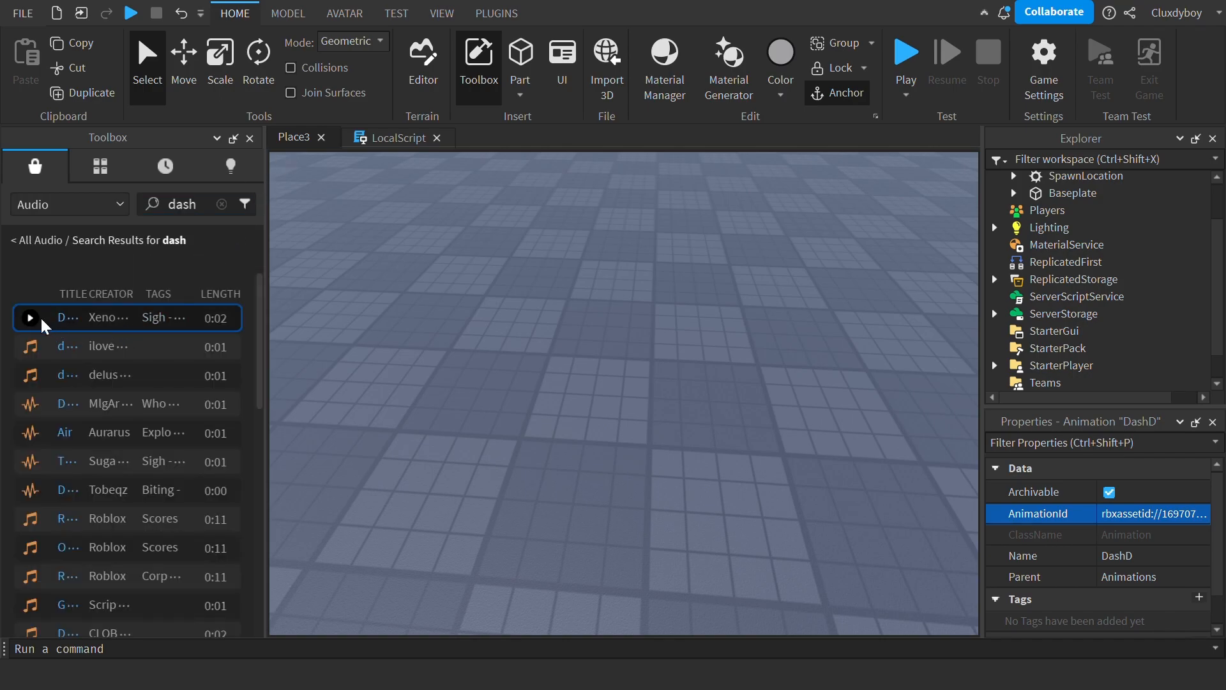
click(30, 318)
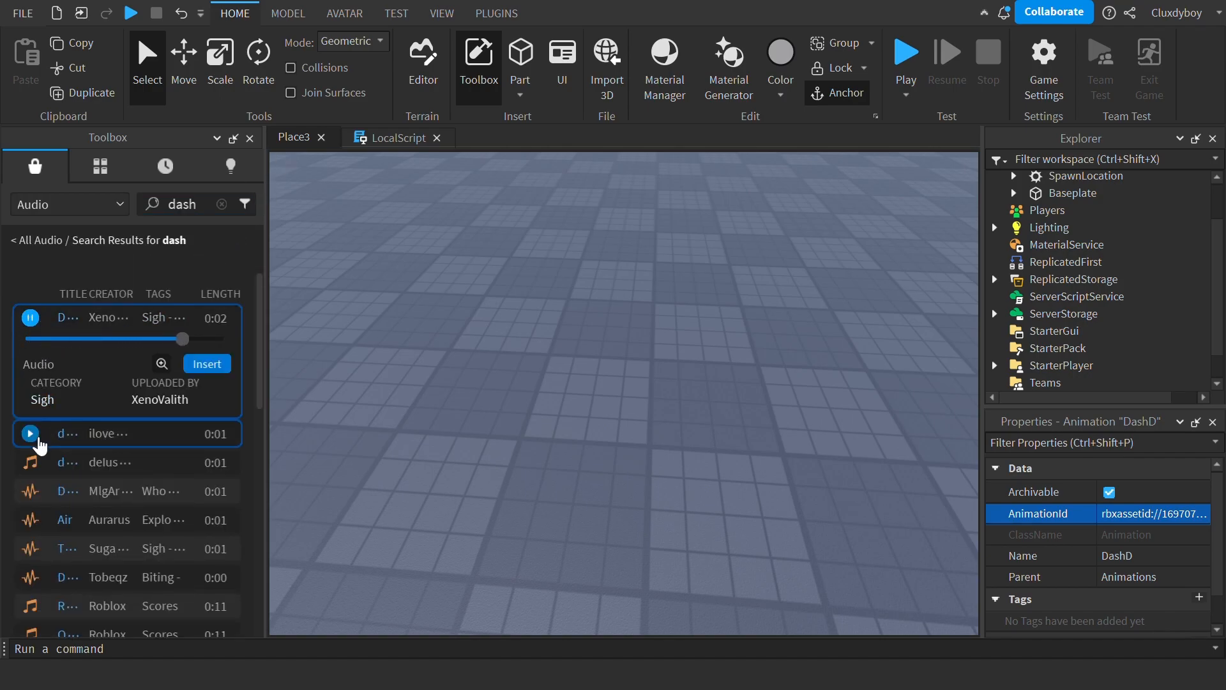
click(30, 433)
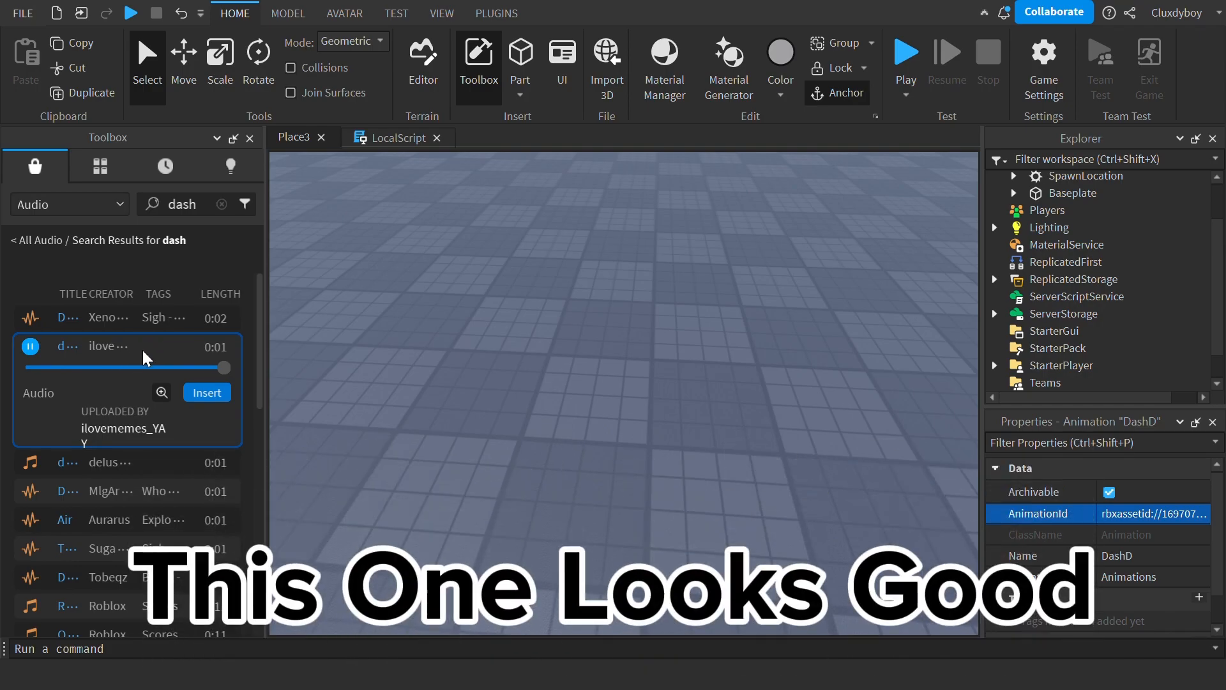